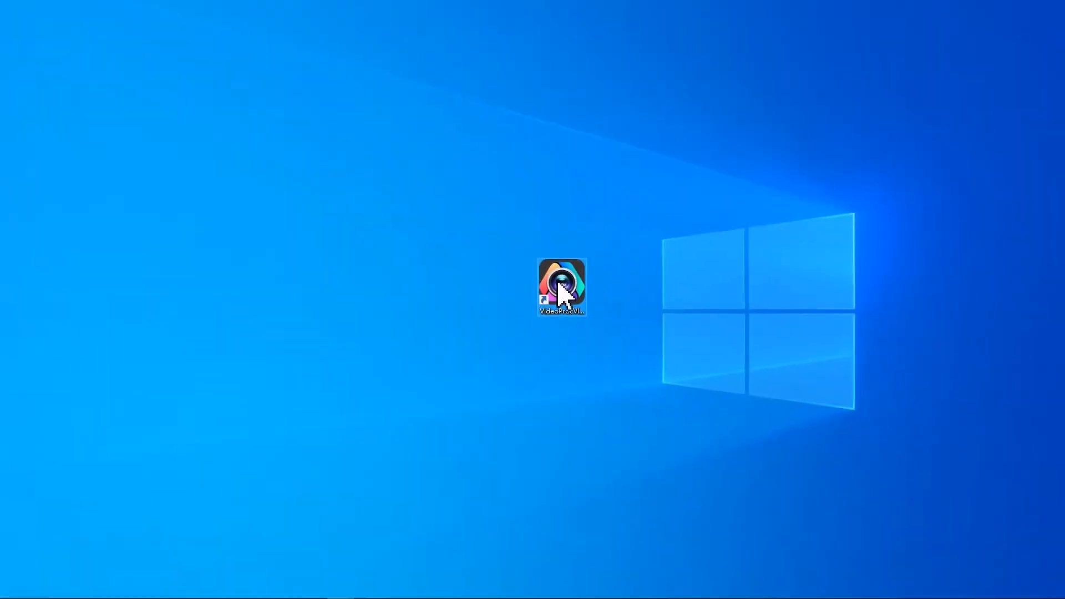
Launch VideoProc Vlogger and drop the oyunuma hot-spring clip onto the Video Track, fit to view.
{"action": "double_click", "coordinate": [560, 285]}
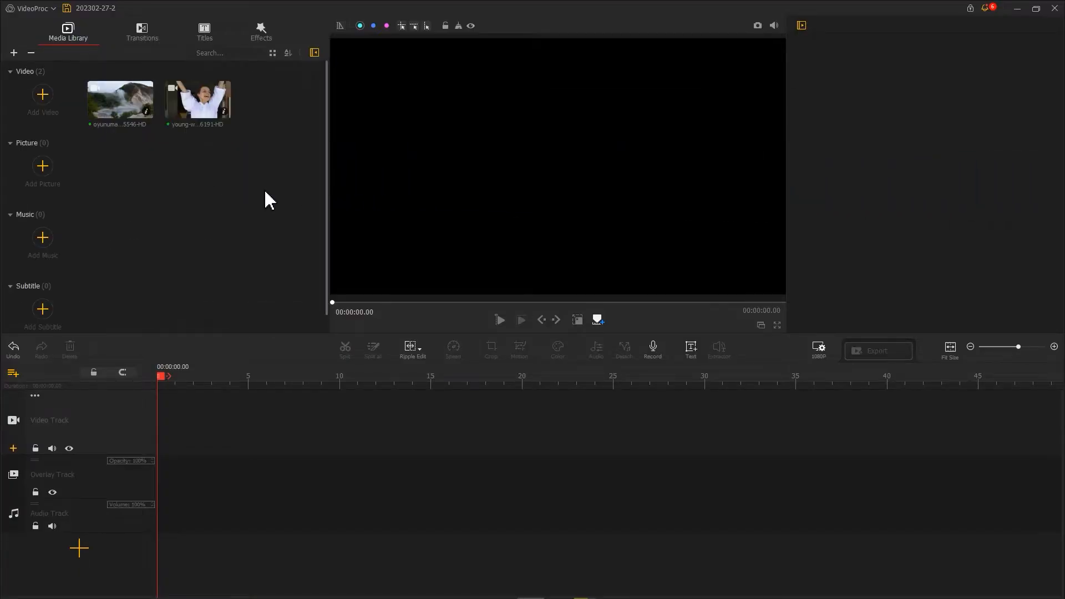
{"action": "left_click", "coordinate": [120, 100]}
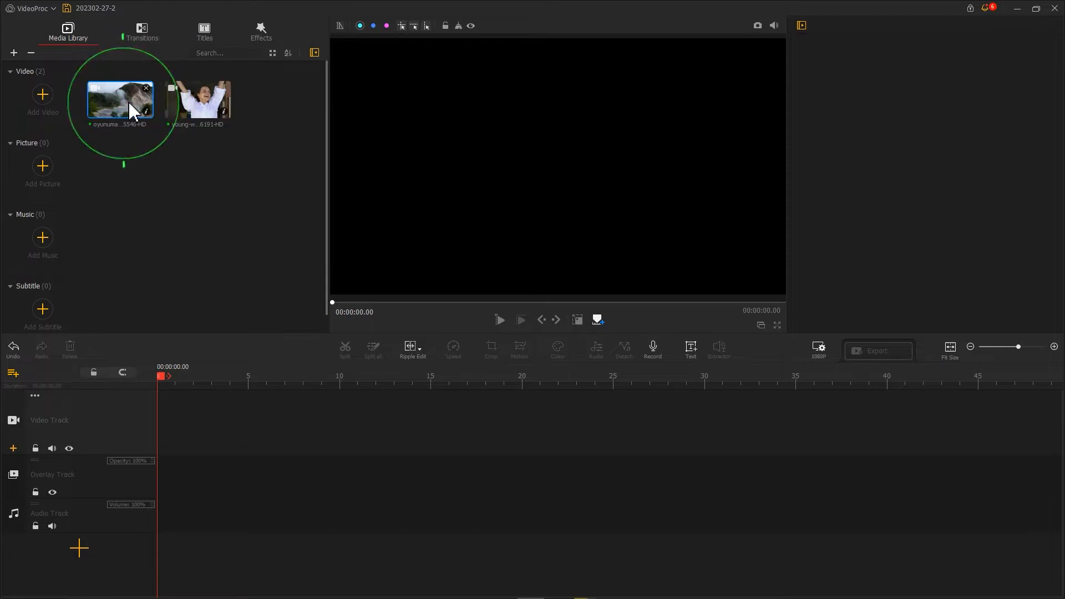
{"action": "left_click_drag", "start_coordinate": [121, 102], "coordinate": [197, 422]}
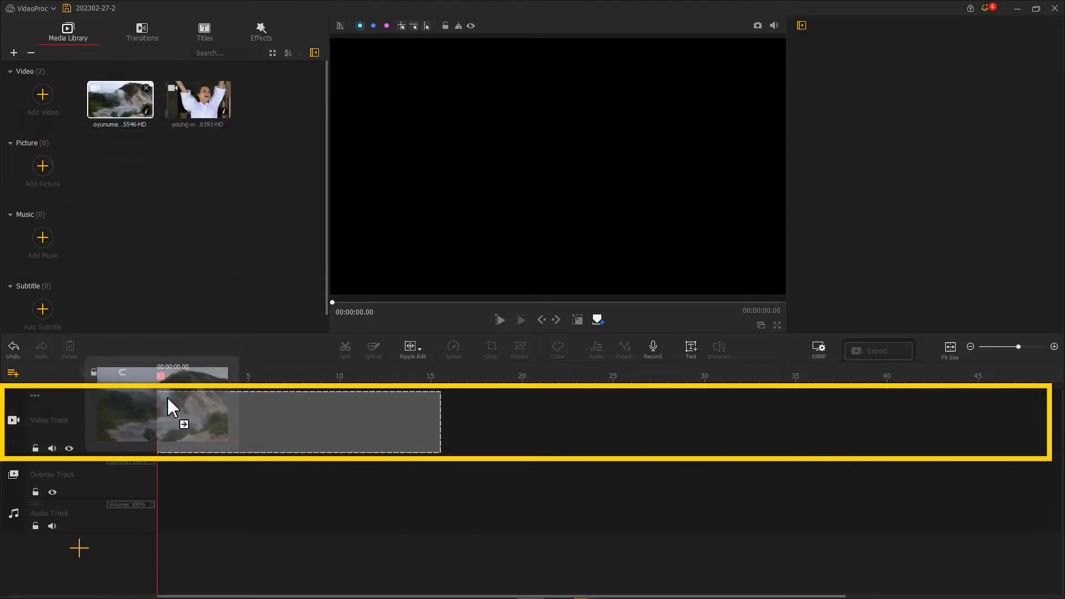
{"action": "left_click", "coordinate": [198, 422]}
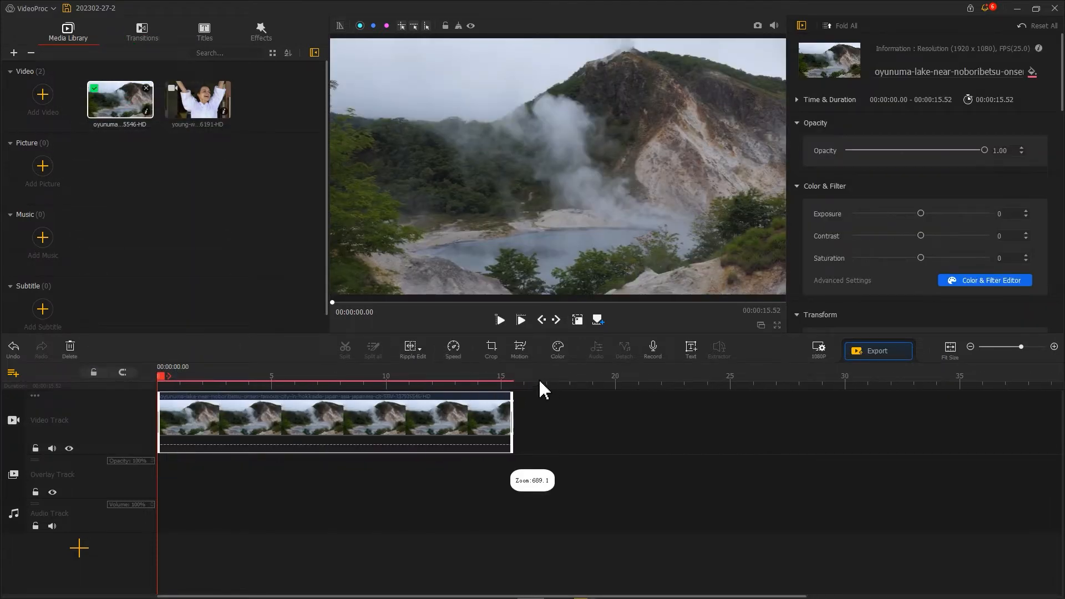
Overlay the young-woman clip and snapshot its door frame to the media library.
{"action": "left_click", "coordinate": [197, 101]}
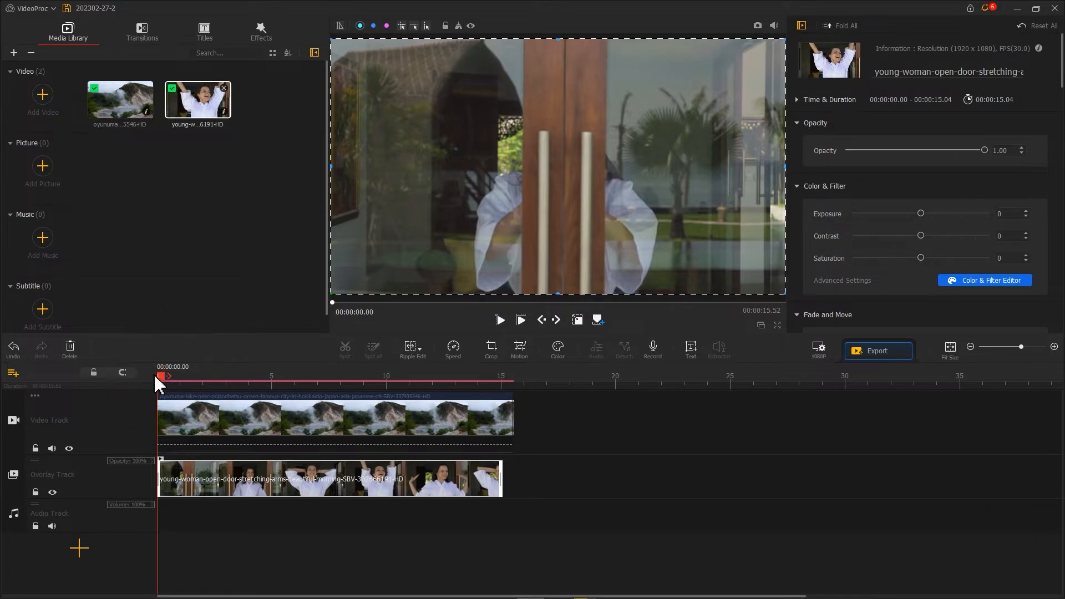
{"action": "mouse_move", "coordinate": [204, 374]}
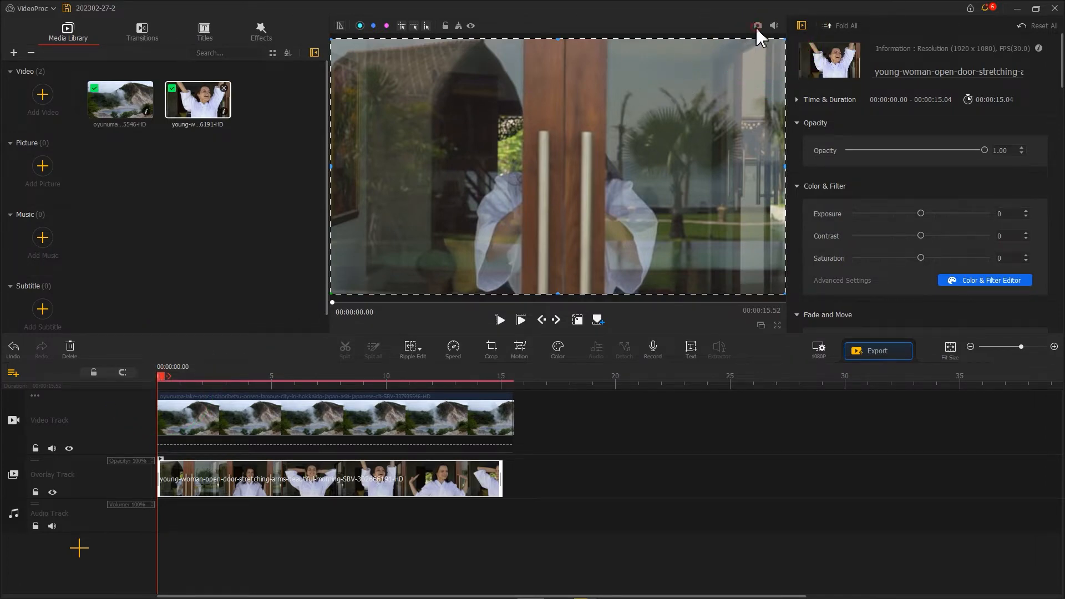
{"action": "left_click", "coordinate": [757, 26]}
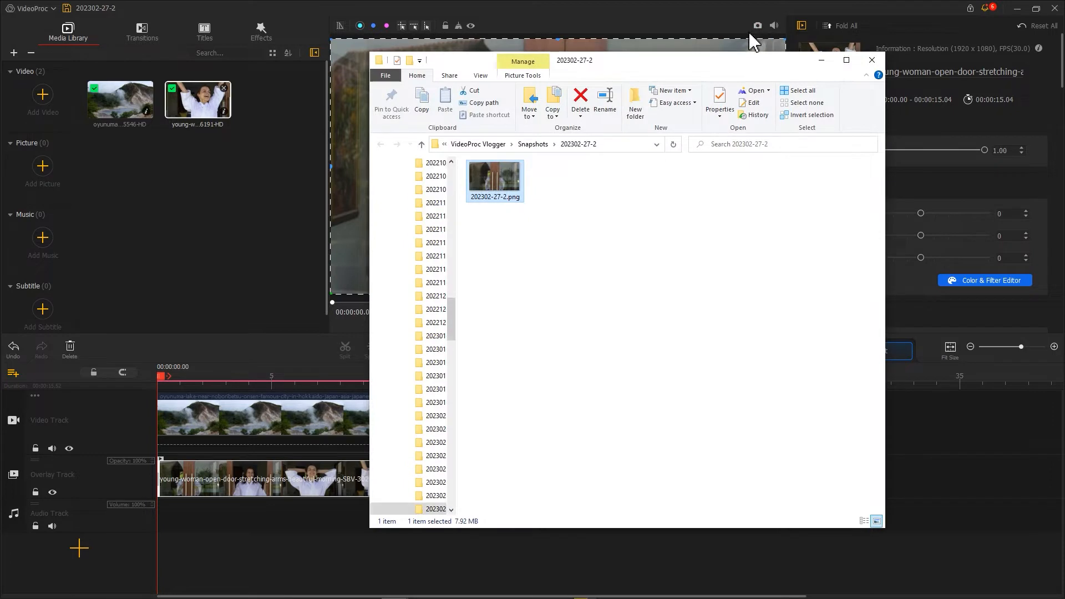
{"action": "left_click", "coordinate": [872, 59]}
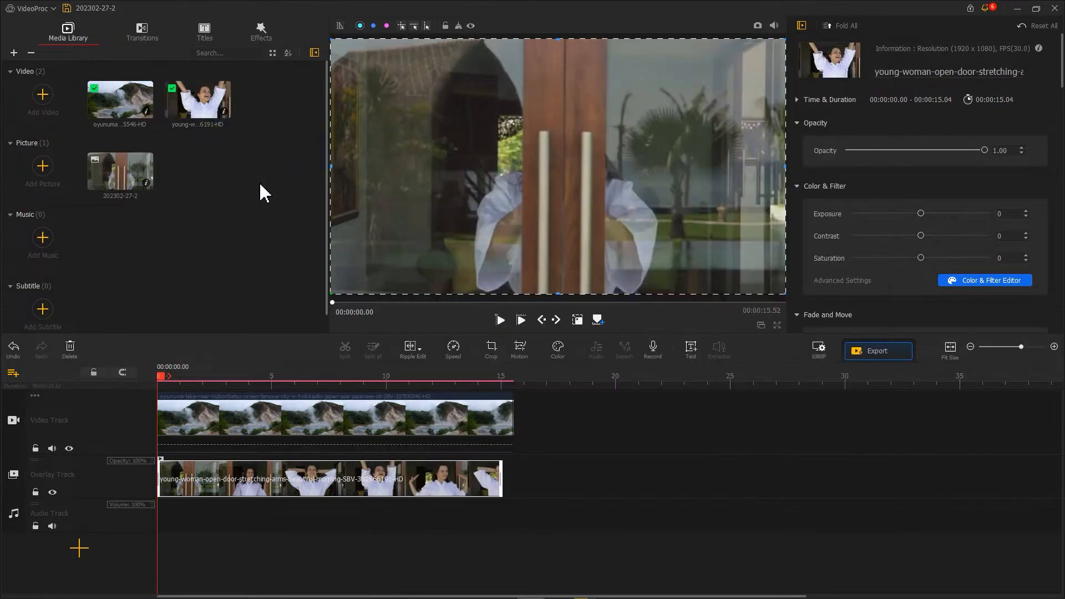
{"action": "mouse_move", "coordinate": [132, 407]}
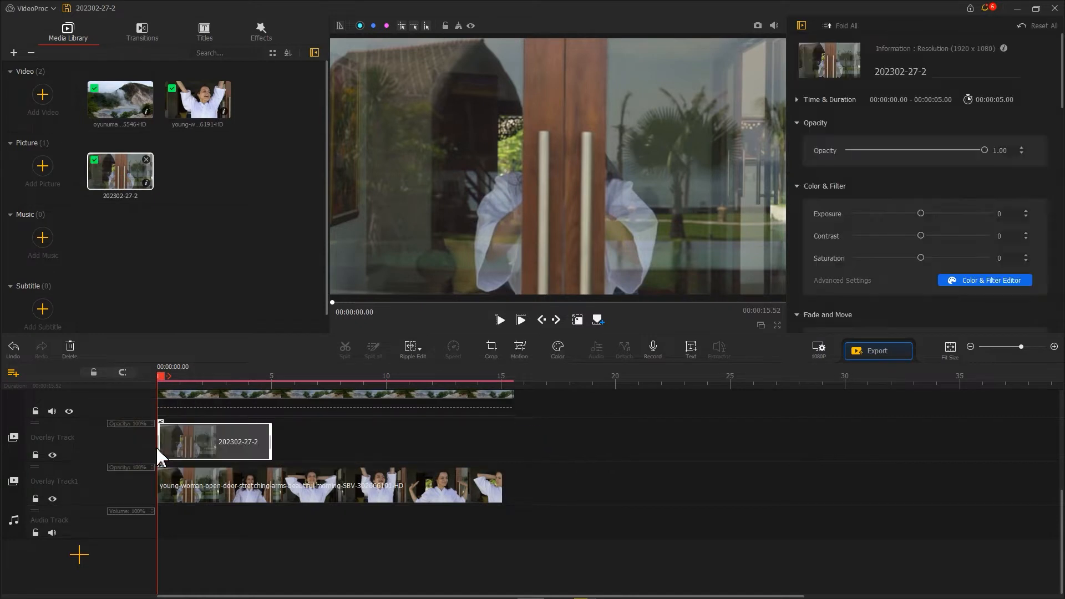
Place the 202302-27-2 door snapshot on a new overlay track and select it.
{"action": "left_click", "coordinate": [213, 440]}
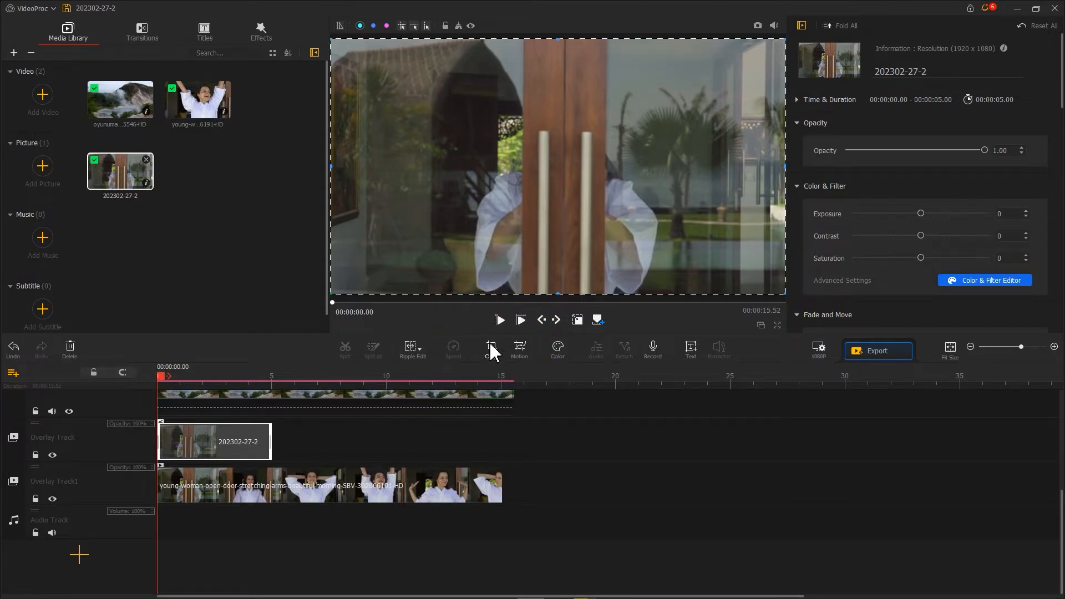
Crop the door snapshot to the two wooden door panels and apply.
{"action": "left_click", "coordinate": [490, 350]}
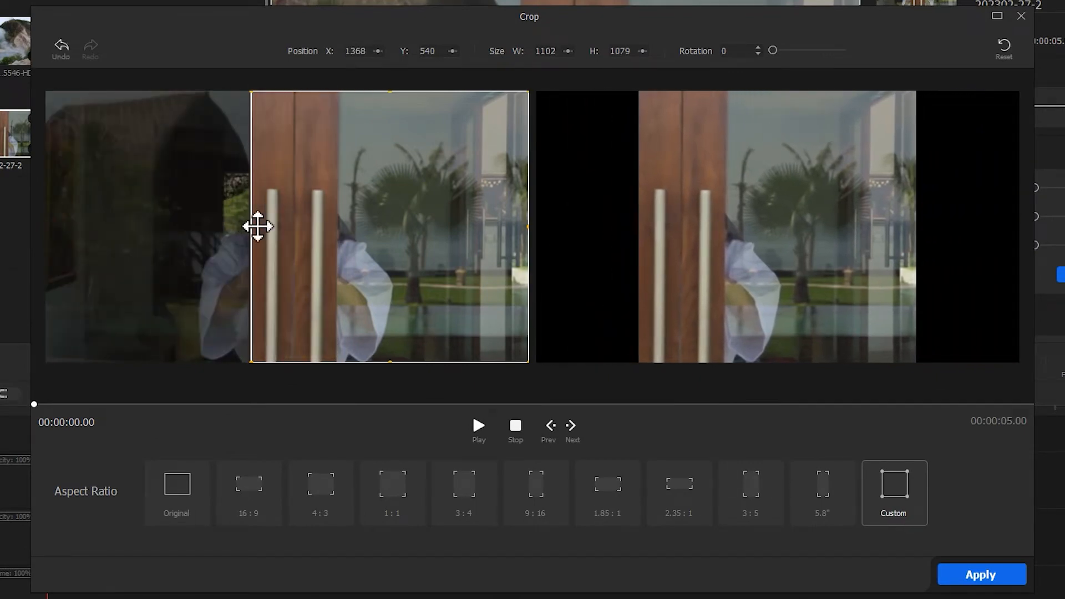
{"action": "left_click_drag", "start_coordinate": [526, 228], "coordinate": [333, 228]}
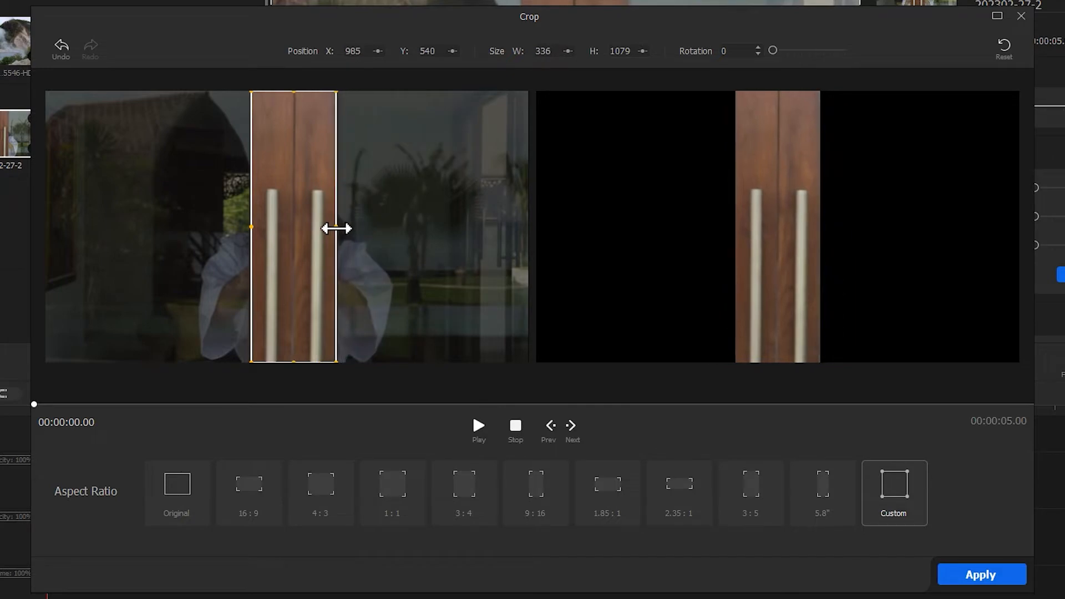
{"action": "mouse_move", "coordinate": [367, 250]}
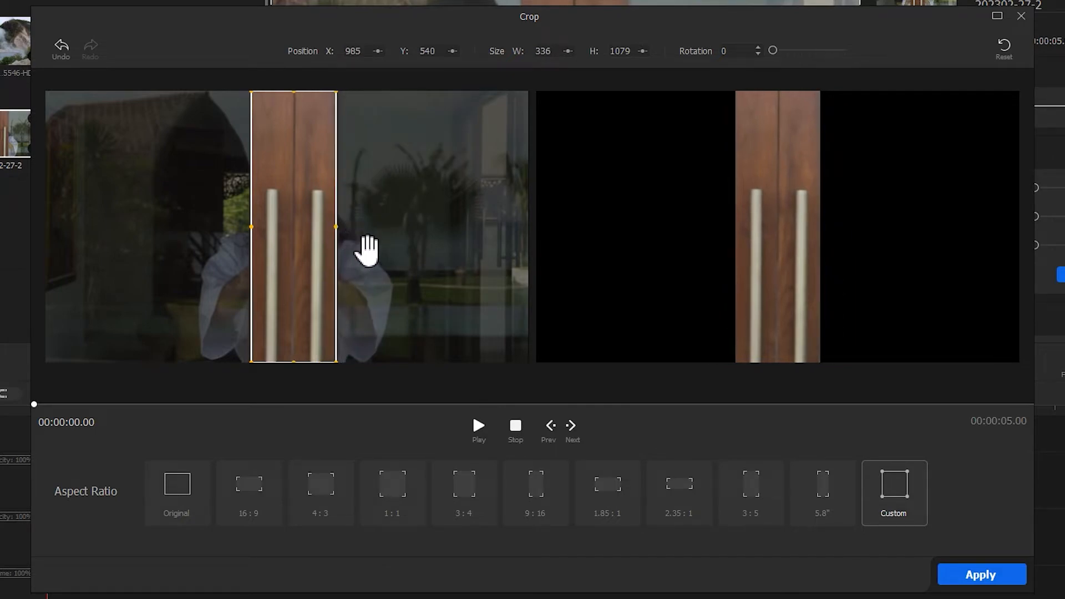
{"action": "left_click", "coordinate": [980, 573]}
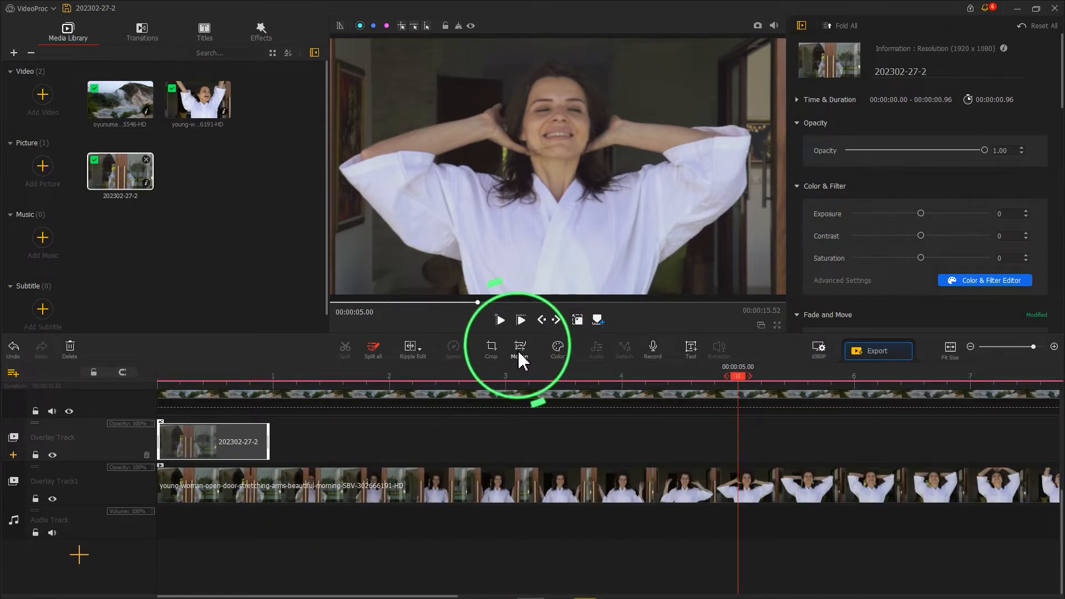
Add a second motion keyframe at 00:00:01 with the door panels repositioned.
{"action": "left_click", "coordinate": [519, 350]}
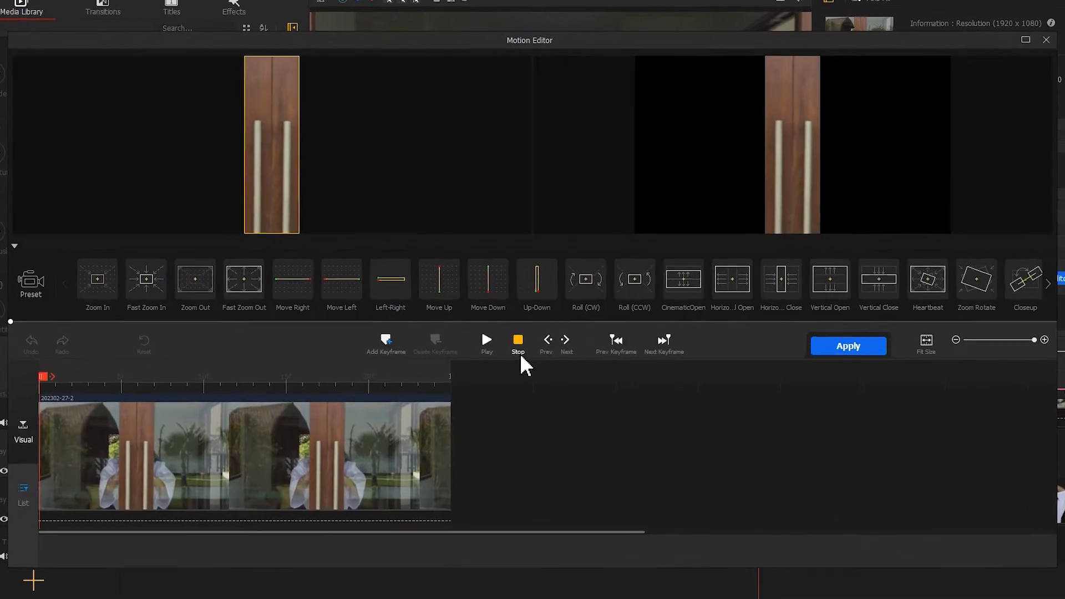
{"action": "left_click", "coordinate": [518, 339]}
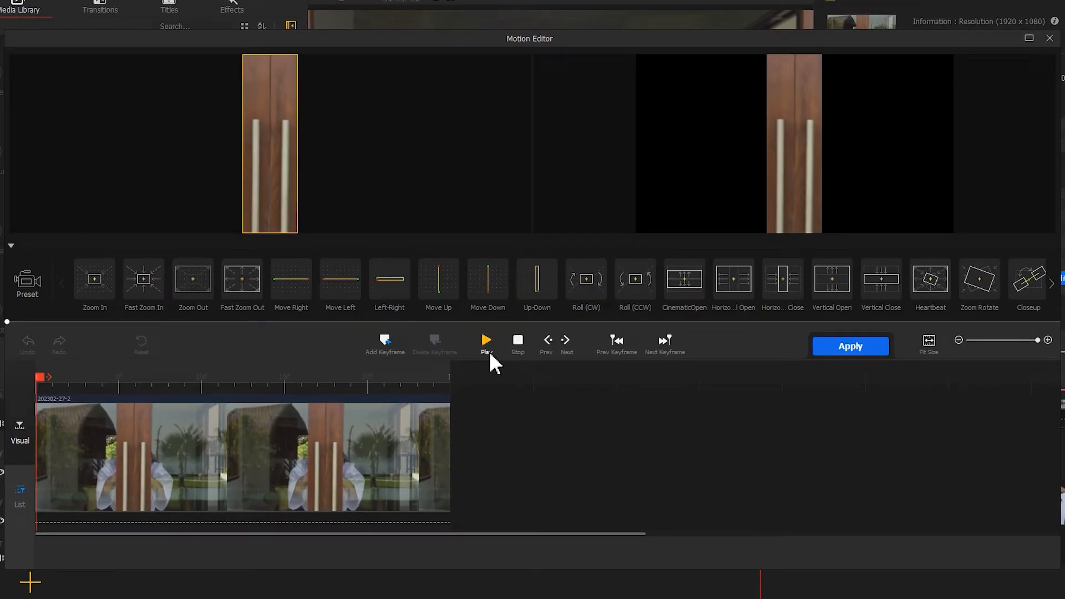
{"action": "left_click", "coordinate": [385, 342]}
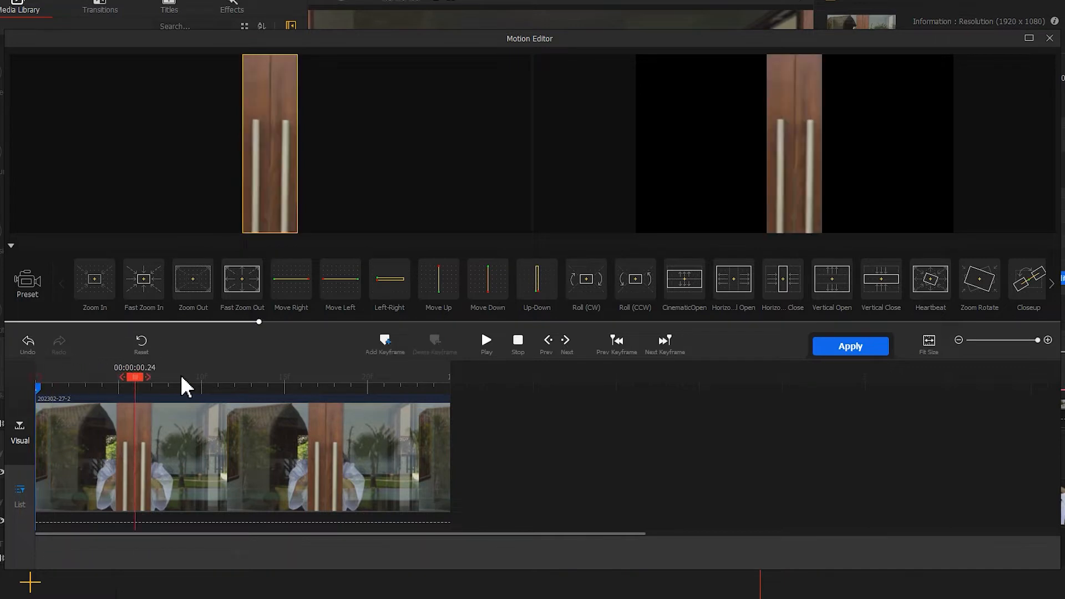
{"action": "left_click", "coordinate": [384, 343]}
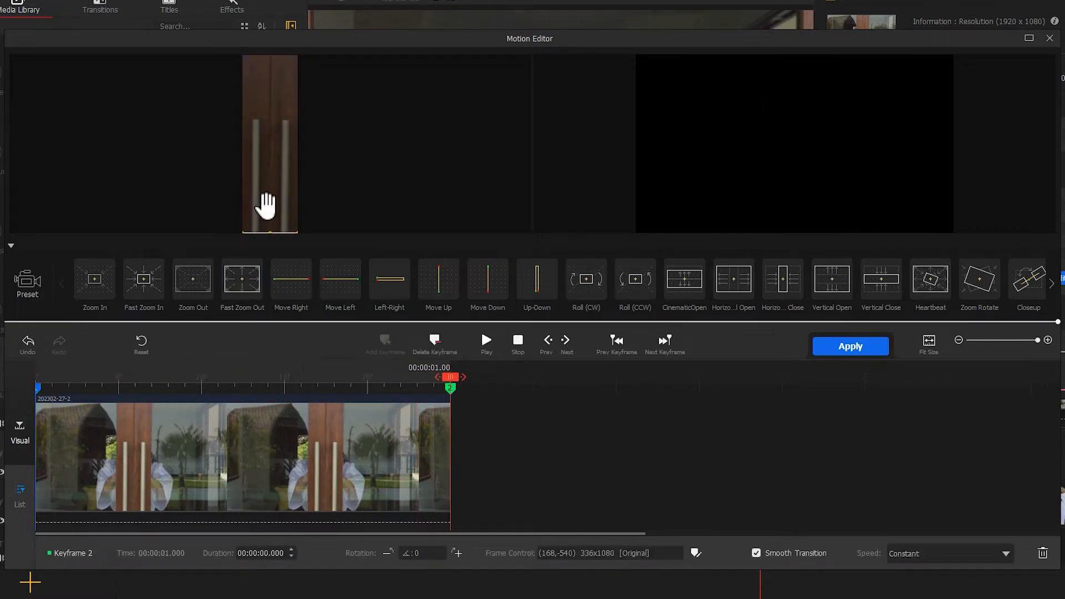
{"action": "left_click_drag", "start_coordinate": [268, 198], "coordinate": [284, 216]}
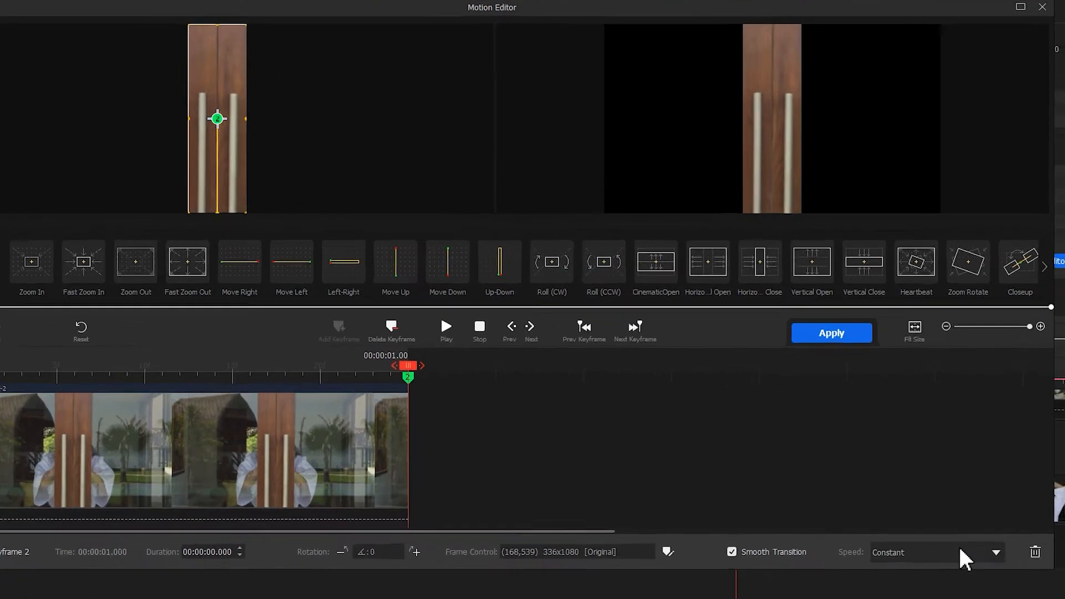
Ease the motion with Smooth Speed Down 1 and apply it to the snapshot.
{"action": "left_click", "coordinate": [934, 552]}
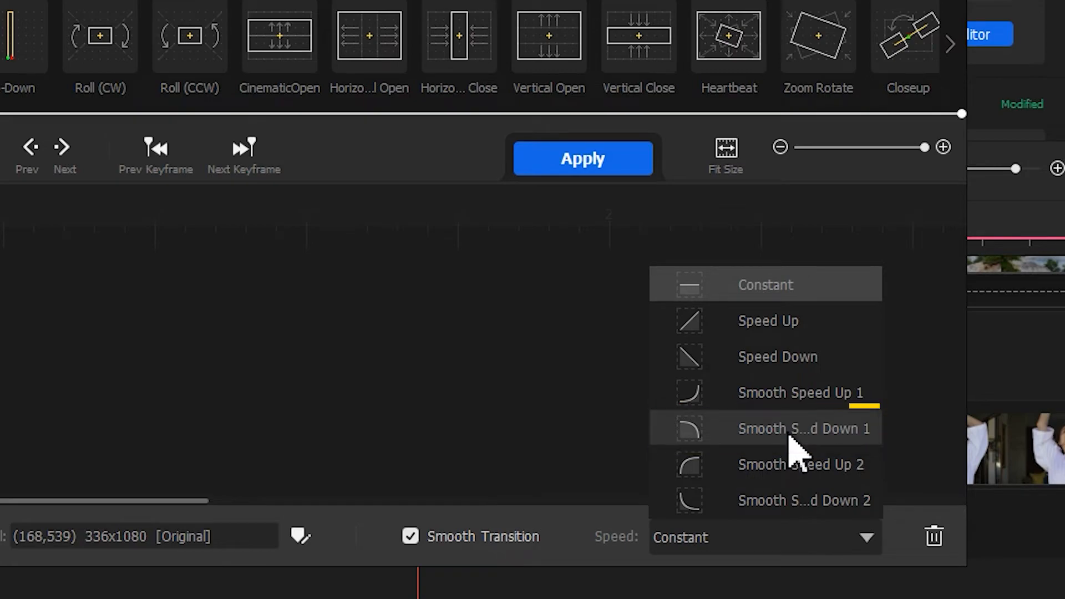
{"action": "left_click", "coordinate": [804, 428]}
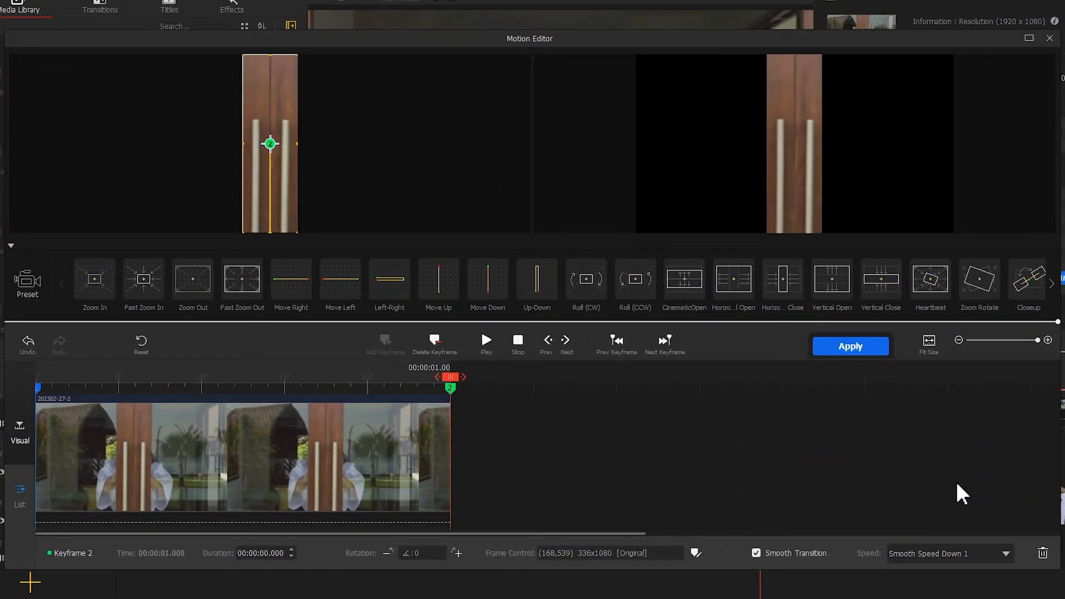
{"action": "left_click", "coordinate": [850, 346]}
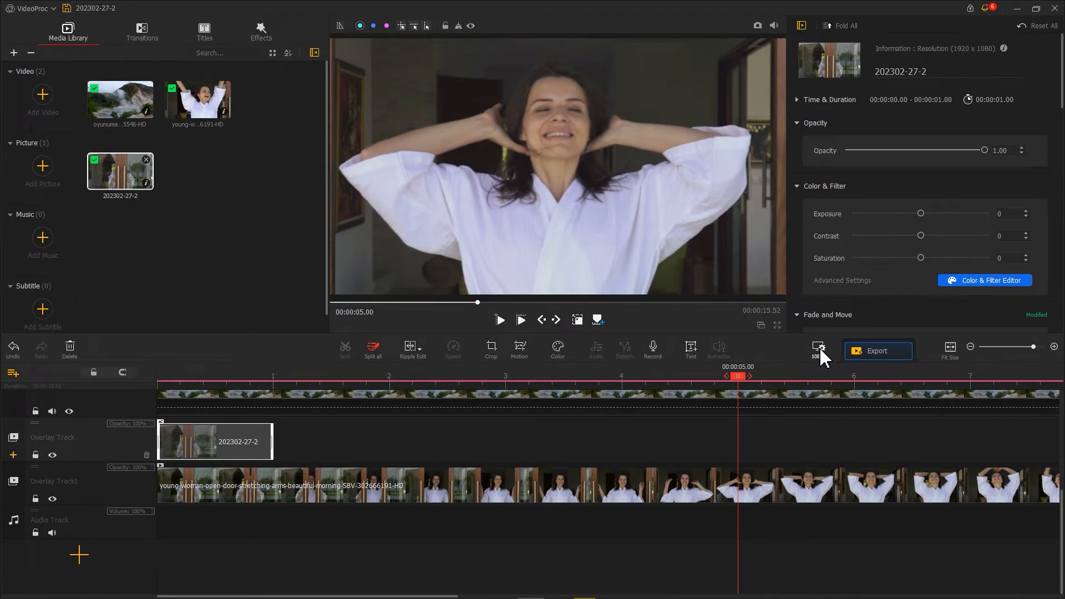
Add a starting keyframe on the woman clip with a Custom aspect-ratio frame narrowed to the door strip.
{"action": "left_click", "coordinate": [346, 486]}
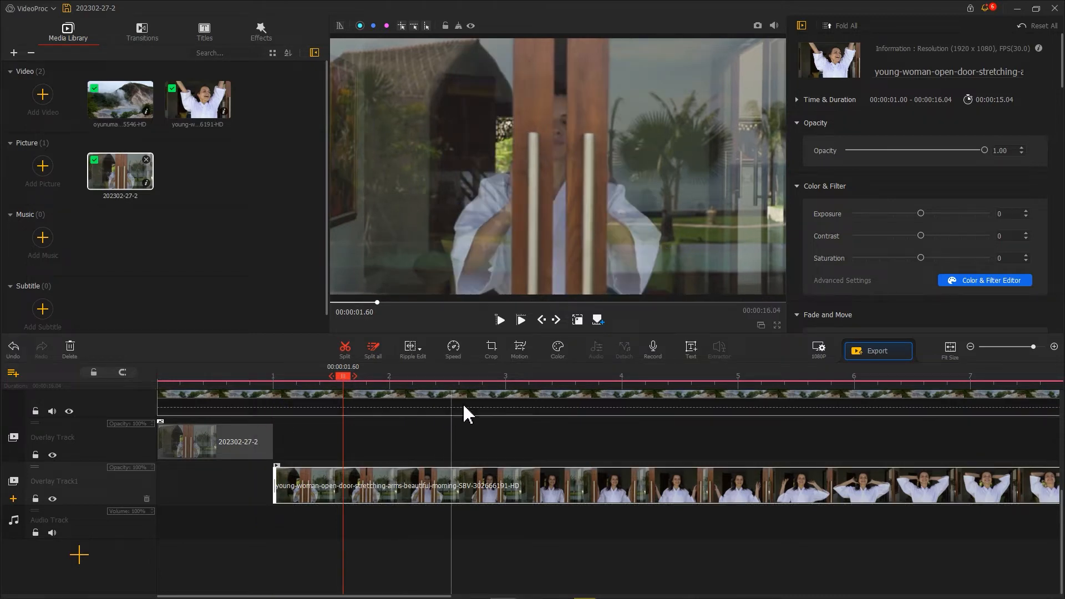
{"action": "left_click", "coordinate": [518, 349]}
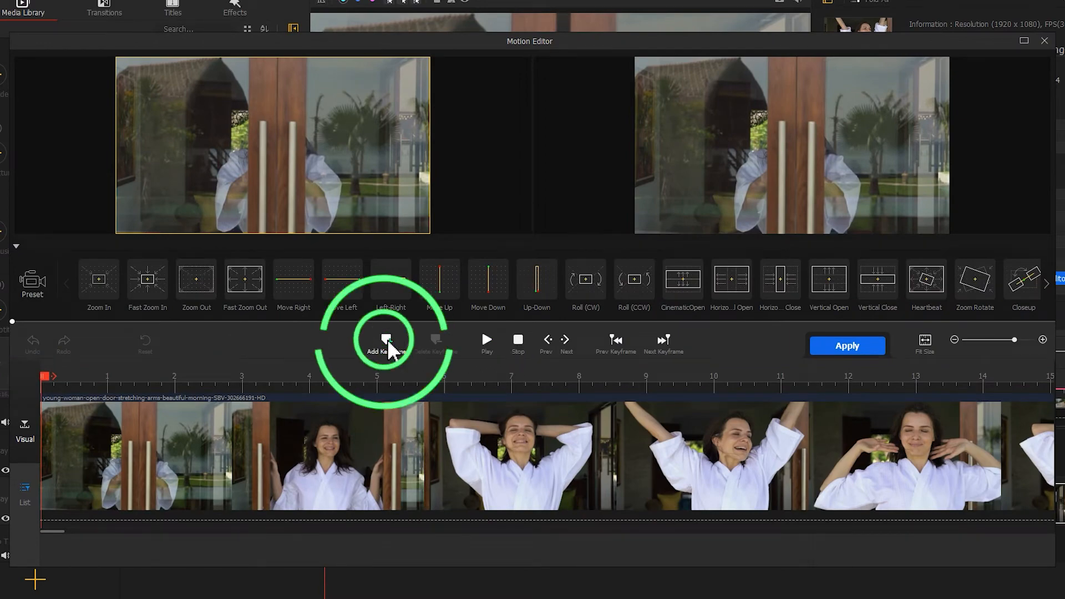
{"action": "left_click", "coordinate": [386, 342]}
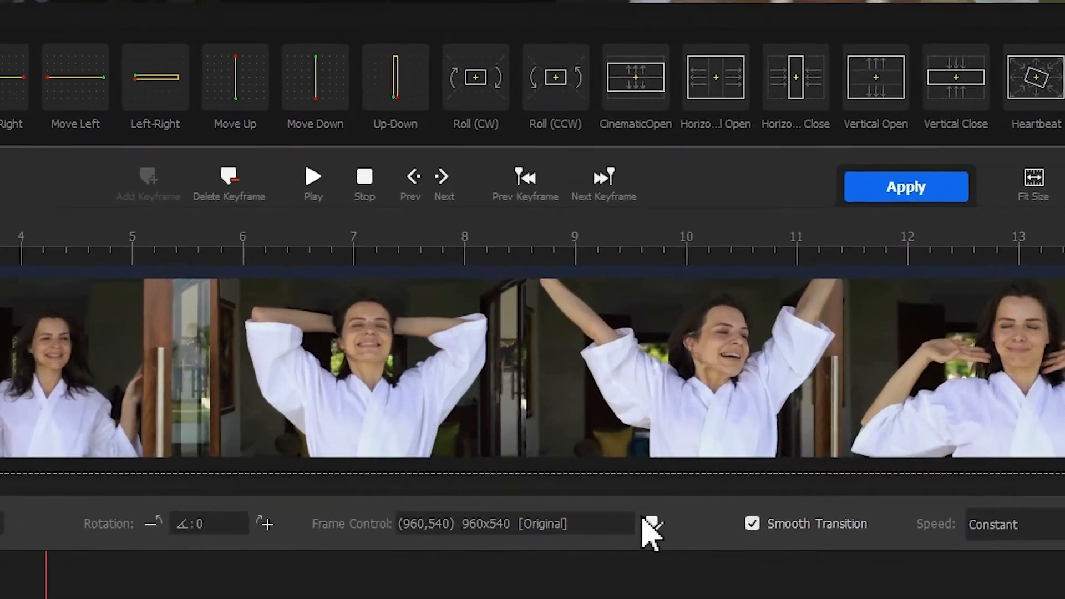
{"action": "left_click", "coordinate": [649, 523]}
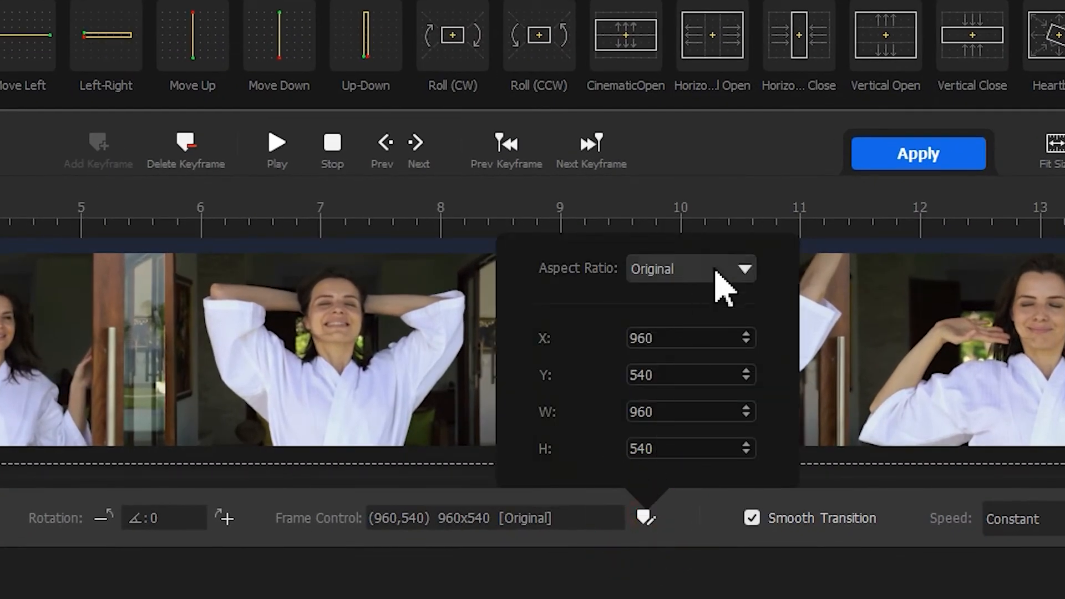
{"action": "left_click", "coordinate": [689, 269]}
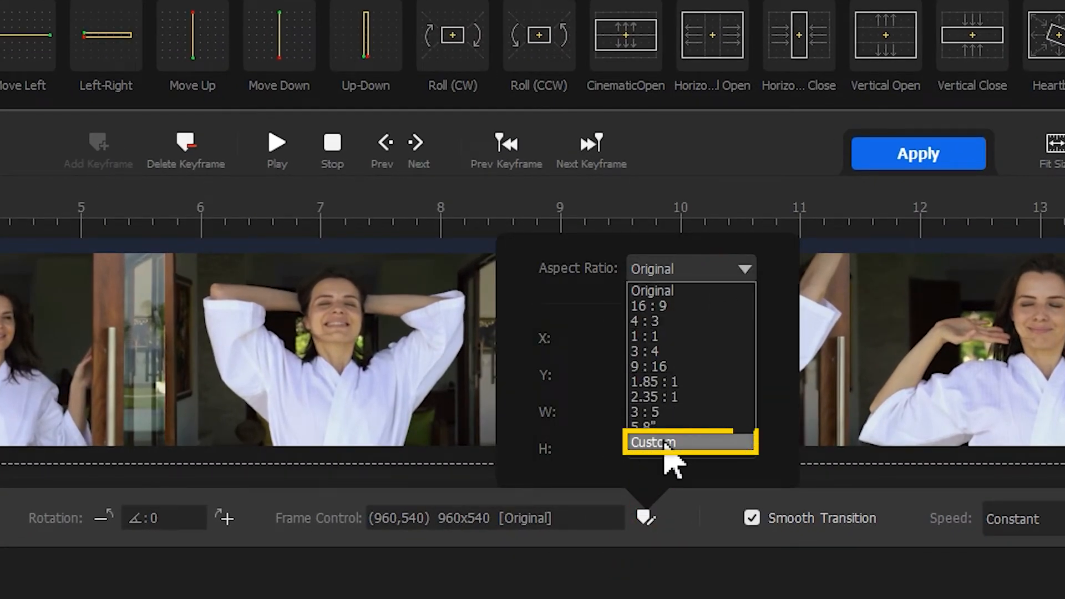
{"action": "left_click", "coordinate": [652, 442]}
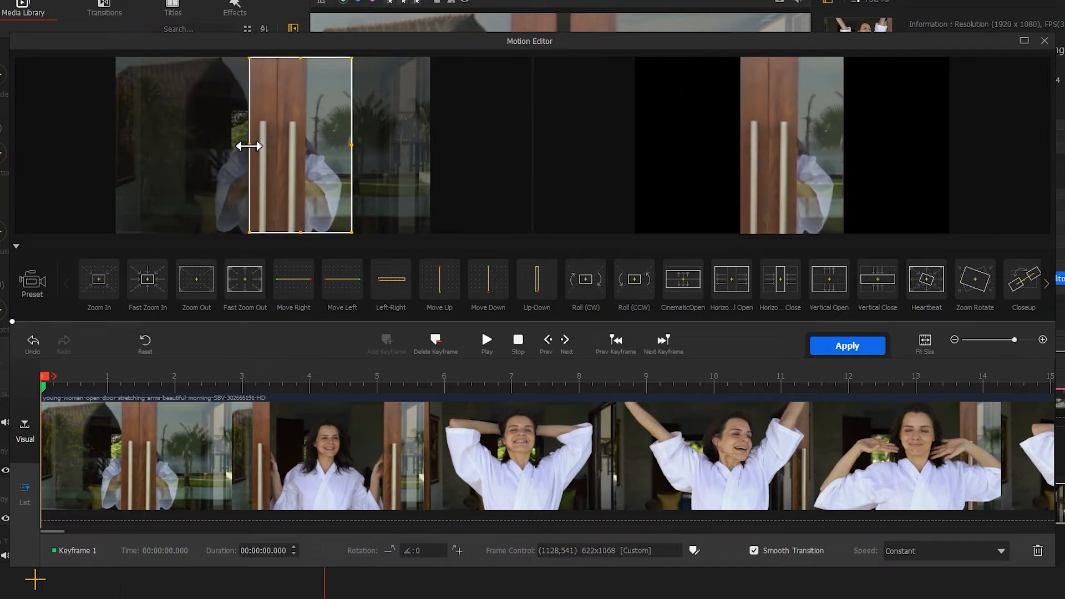
Add a full-frame keyframe at 4.03 seconds into the woman clip.
{"action": "left_click_drag", "start_coordinate": [352, 146], "coordinate": [306, 147]}
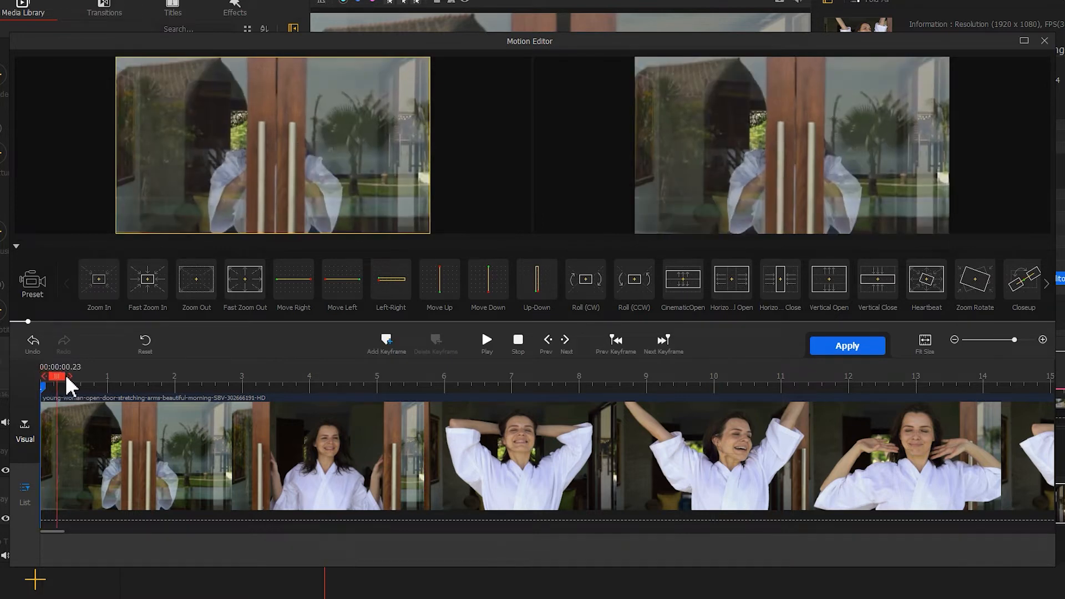
{"action": "left_click_drag", "start_coordinate": [55, 377], "coordinate": [306, 377]}
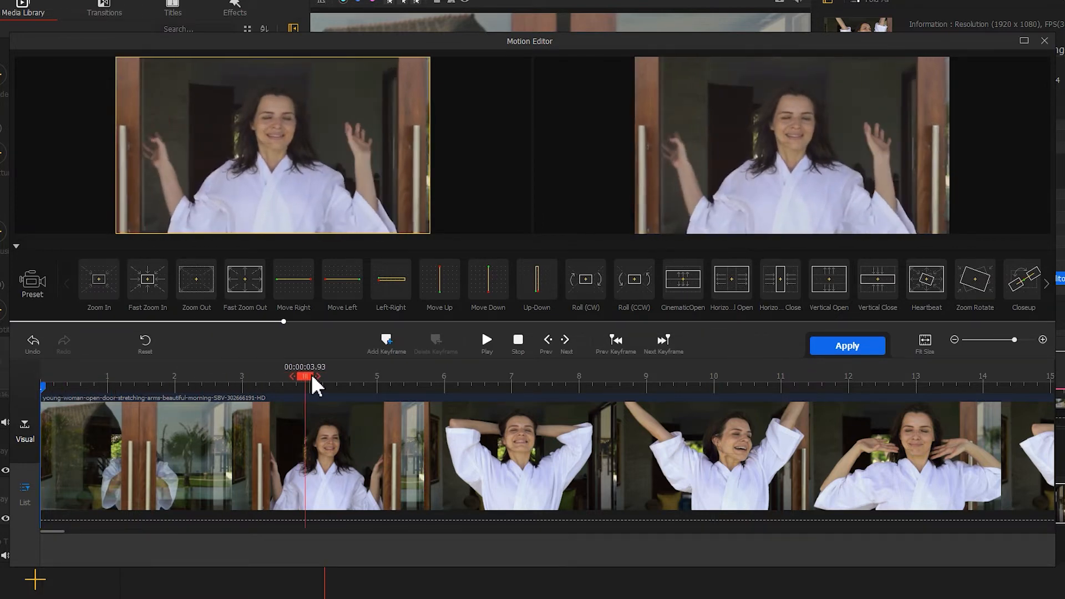
{"action": "left_click_drag", "start_coordinate": [304, 376], "coordinate": [313, 376]}
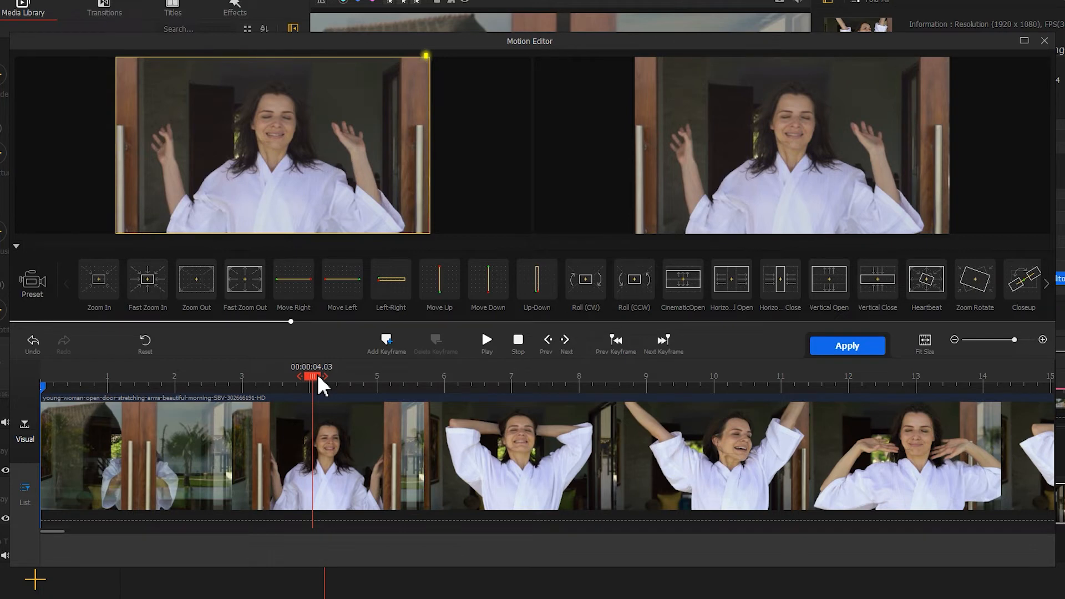
{"action": "left_click", "coordinate": [386, 343]}
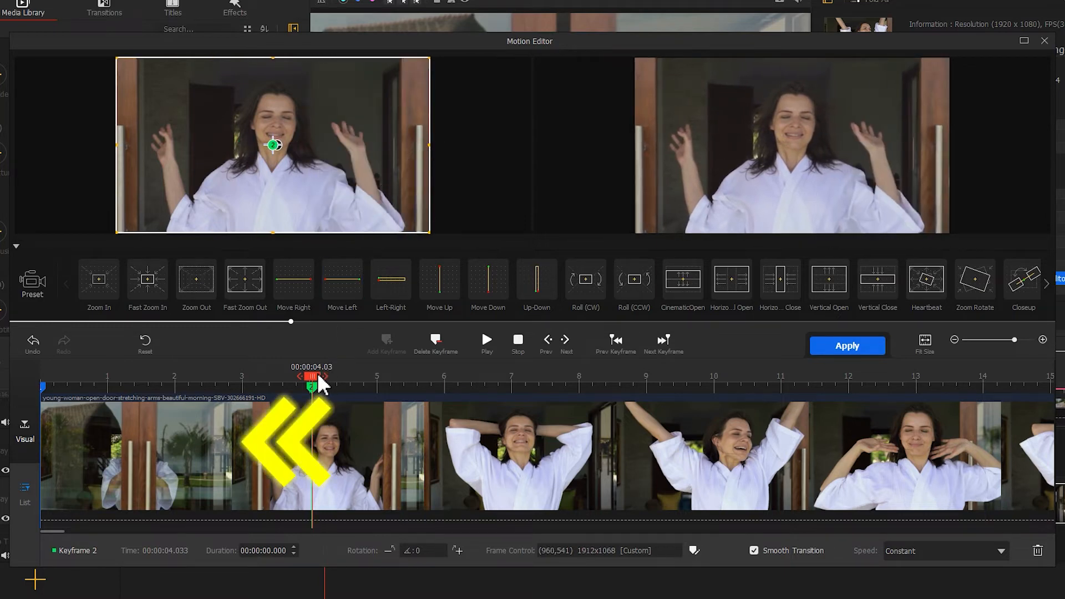
Add an intermediate keyframe at 3.63 seconds and apply the door-opening motion.
{"action": "left_click_drag", "start_coordinate": [312, 377], "coordinate": [300, 377]}
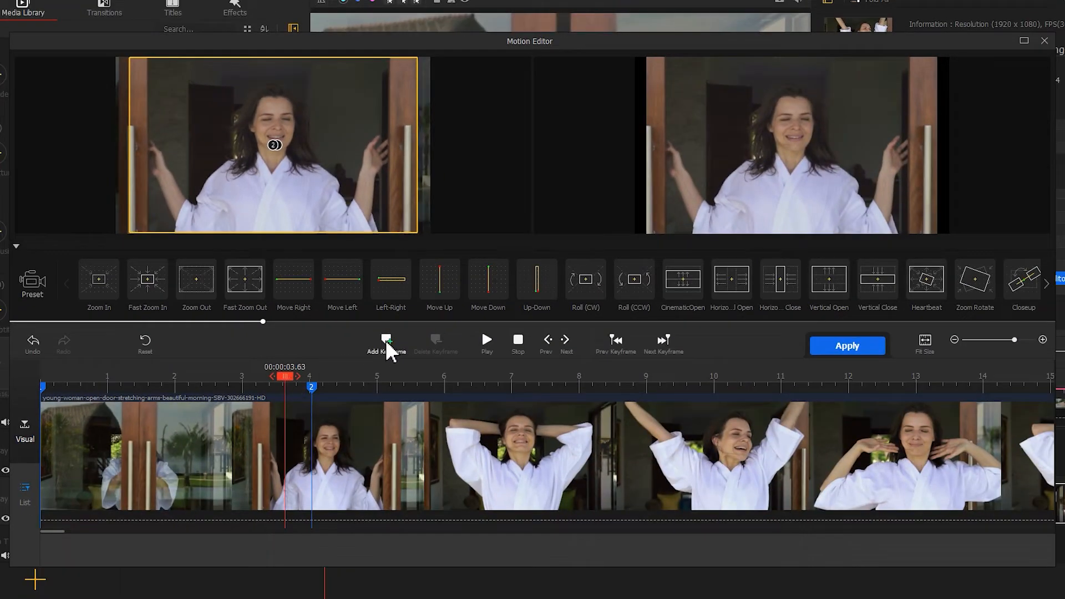
{"action": "left_click", "coordinate": [386, 343]}
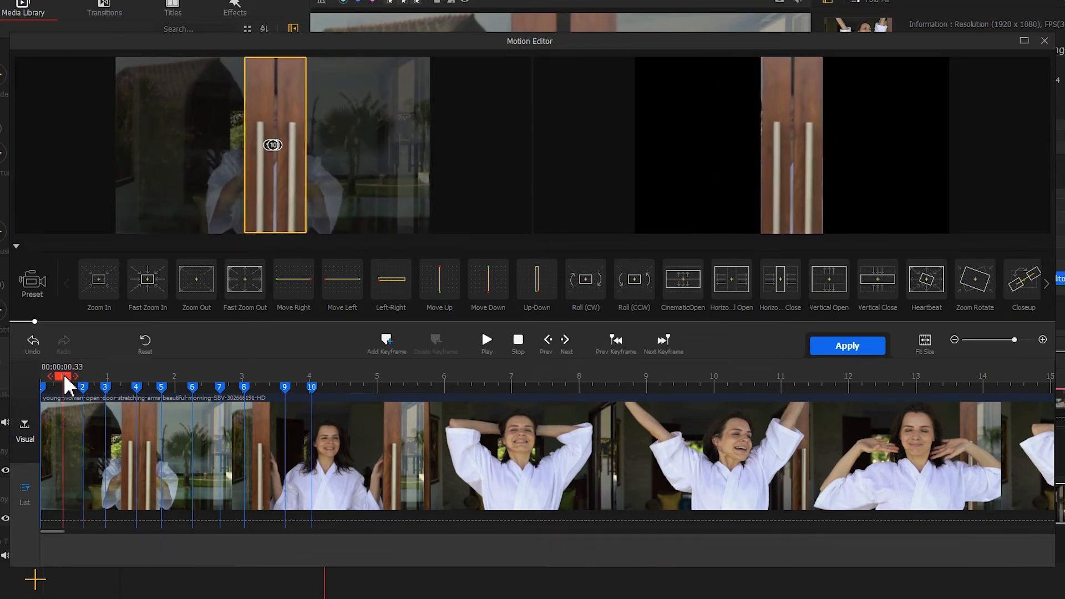
{"action": "left_click", "coordinate": [486, 337]}
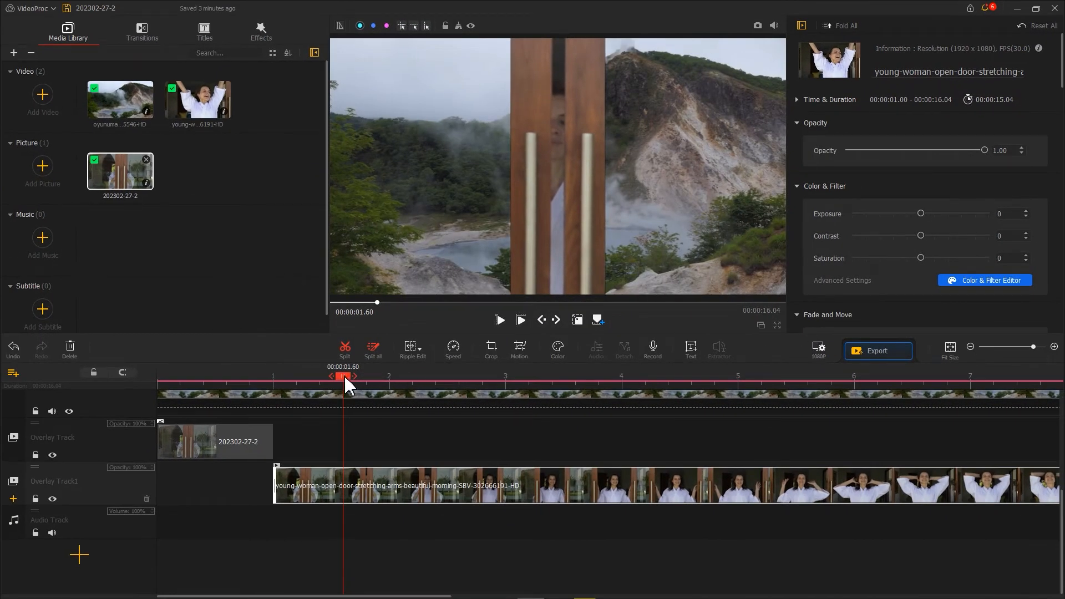
Review the door transition, then start a fresh project with the door and mountain clips imported.
{"action": "left_click", "coordinate": [498, 320]}
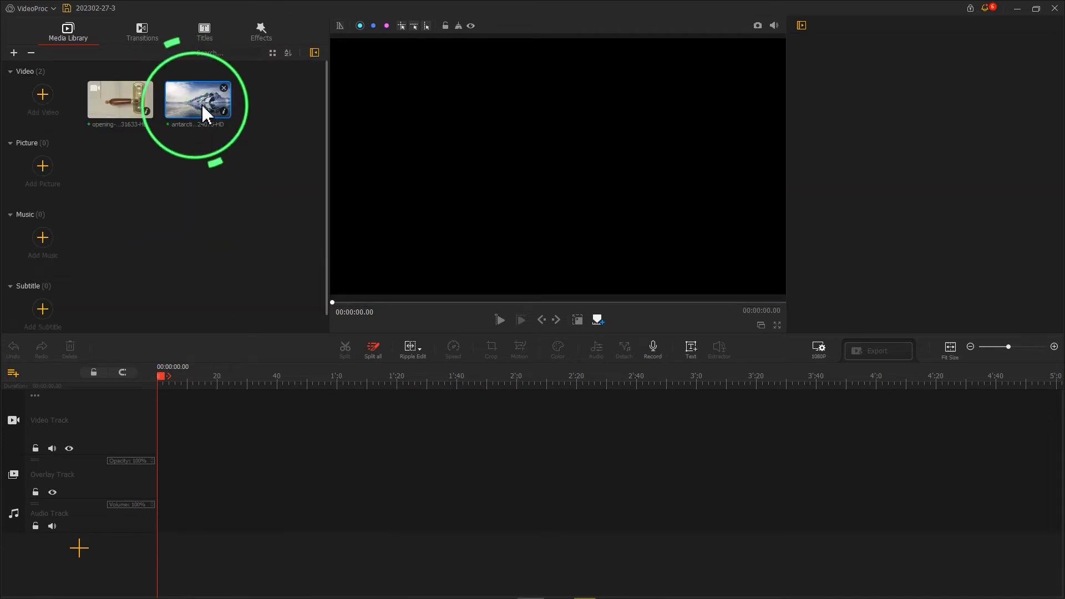
Put the Antarctic clip on the Video Track and the green-screen door clip on the Overlay Track.
{"action": "left_click_drag", "start_coordinate": [197, 102], "coordinate": [170, 421]}
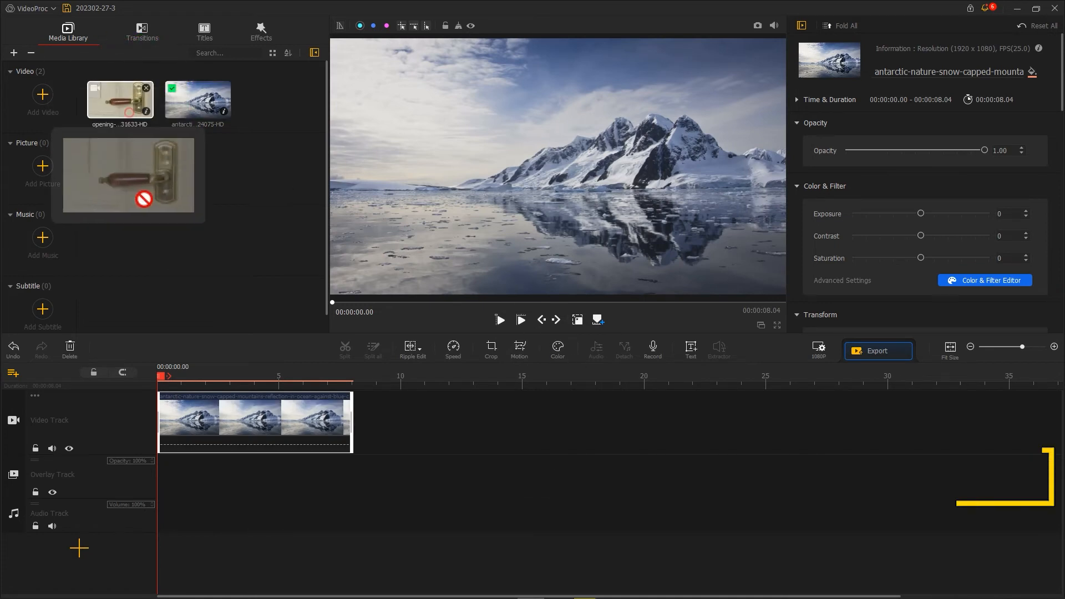
{"action": "left_click_drag", "start_coordinate": [120, 99], "coordinate": [217, 477]}
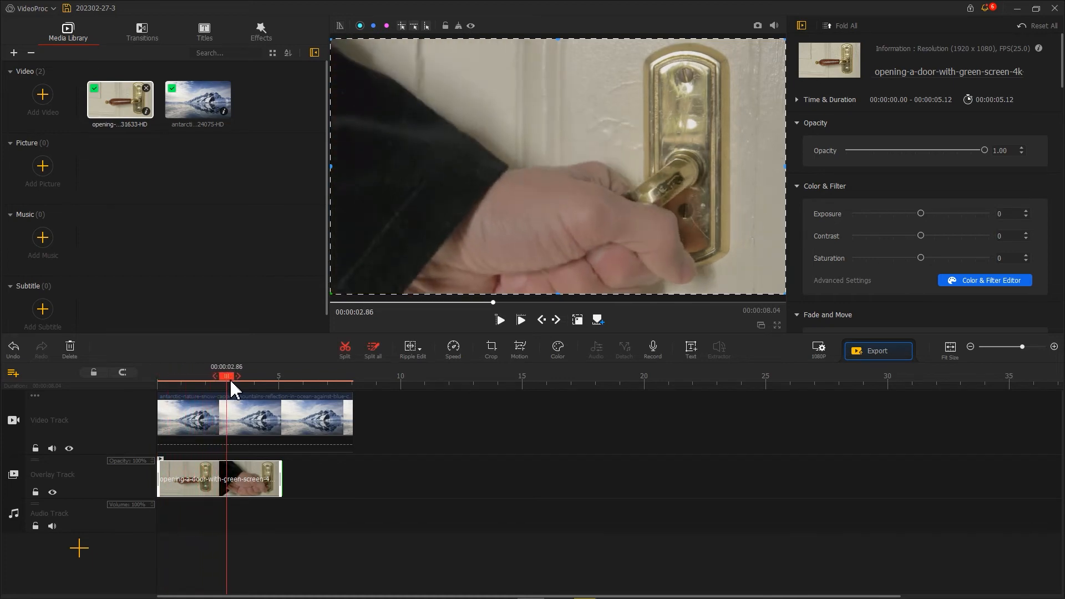
{"action": "left_click_drag", "start_coordinate": [227, 376], "coordinate": [243, 376]}
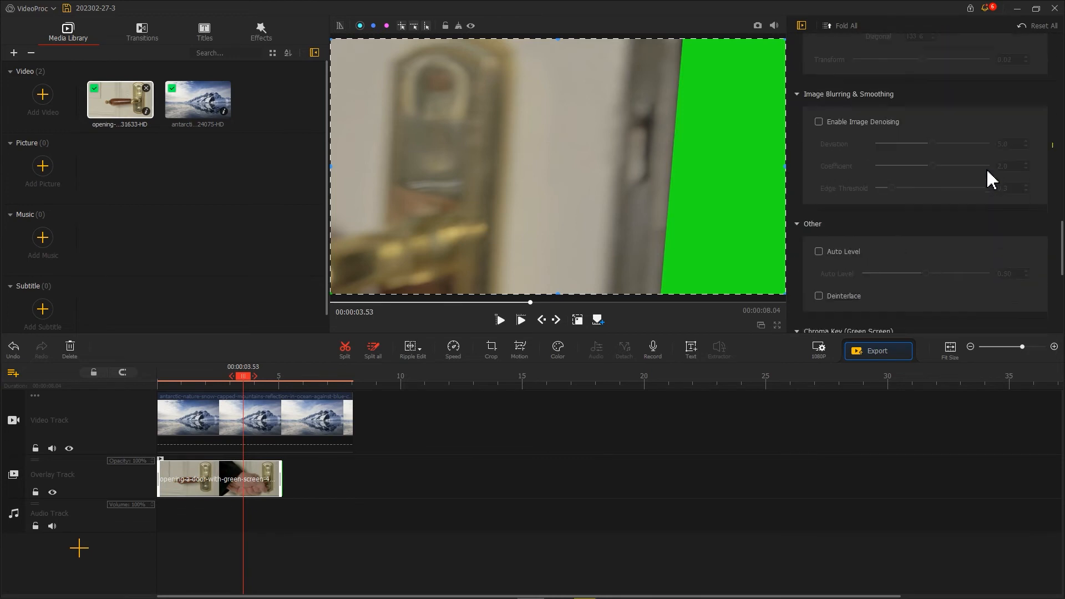
Enable green Chroma Key on the door clip with Tolerance 14 and Smoothness 23.
{"action": "scroll", "scroll_direction": "down", "scroll_amount": 3}
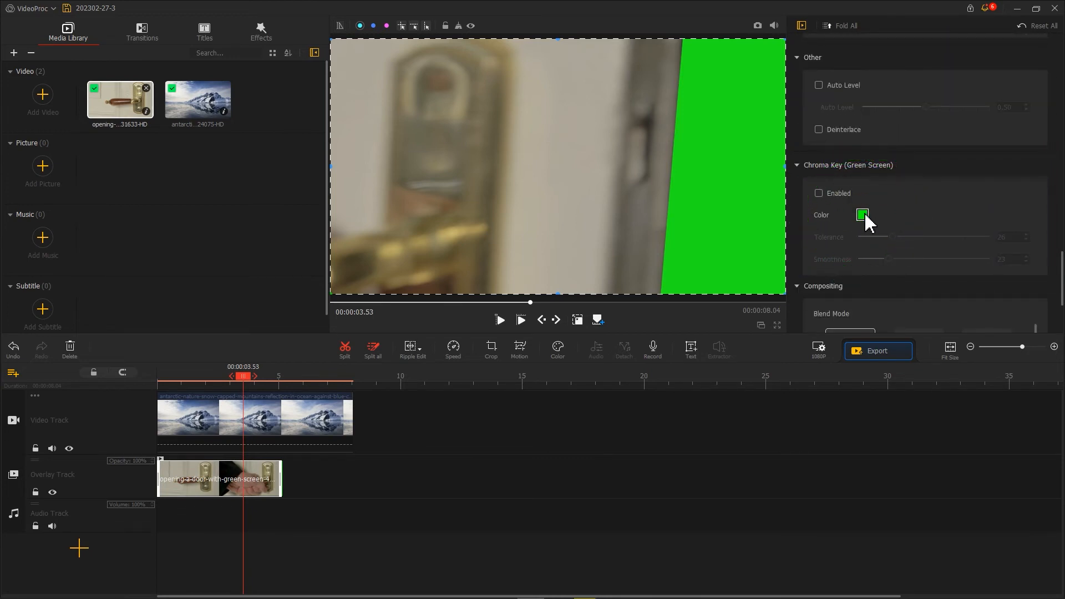
{"action": "left_click", "coordinate": [863, 215]}
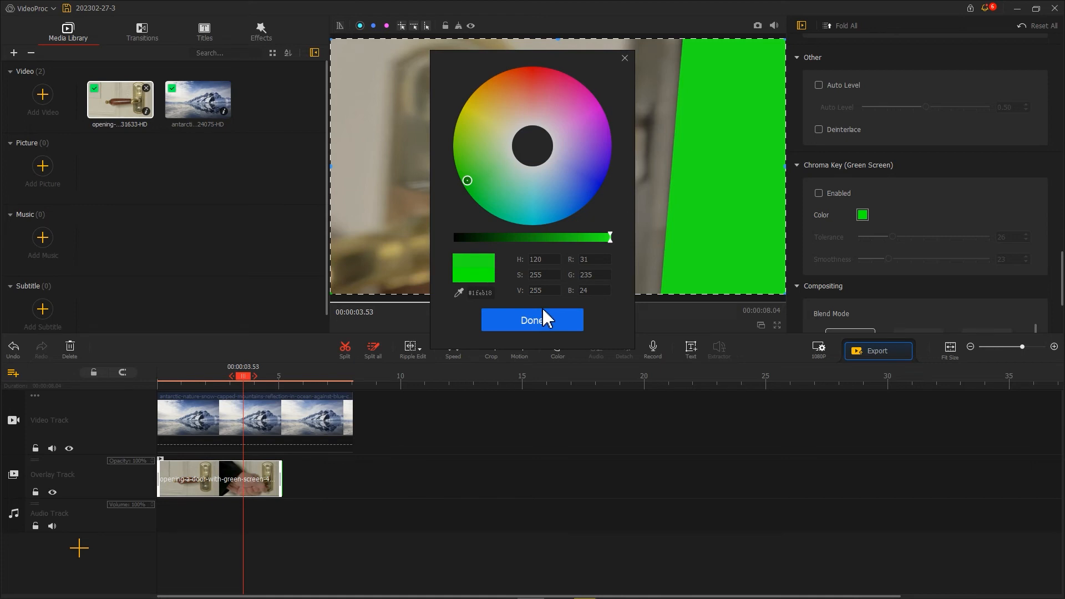
{"action": "left_click", "coordinate": [531, 320]}
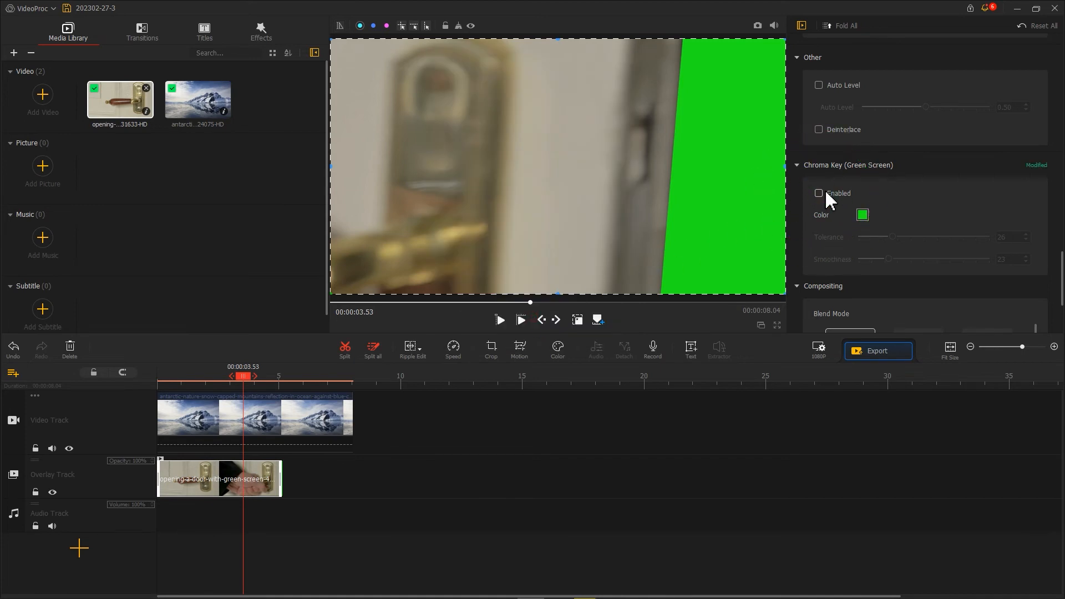
{"action": "left_click", "coordinate": [819, 193]}
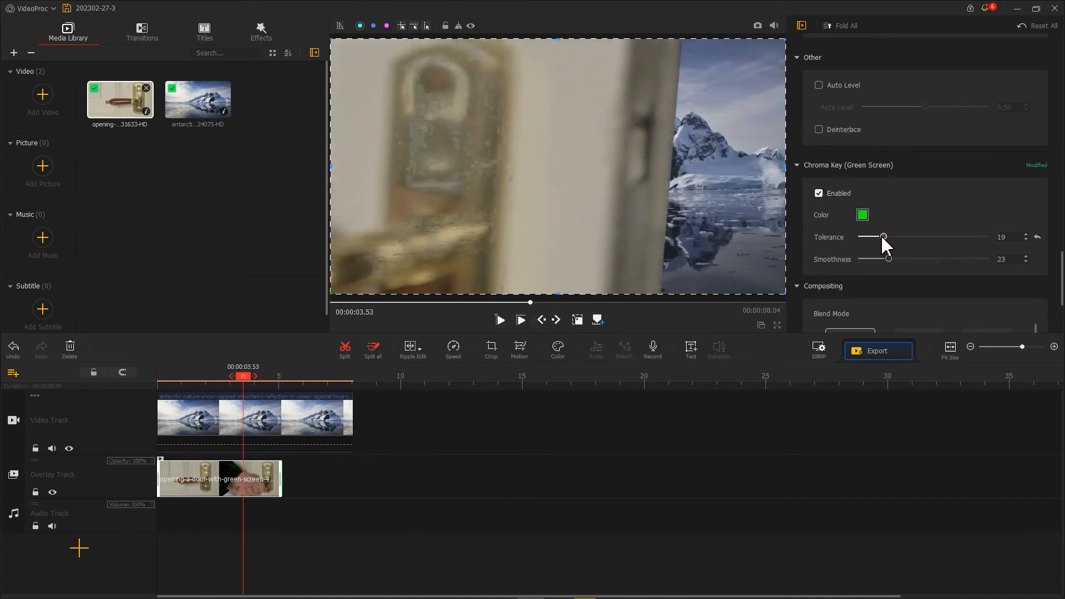
{"action": "left_click_drag", "start_coordinate": [888, 258], "coordinate": [892, 258]}
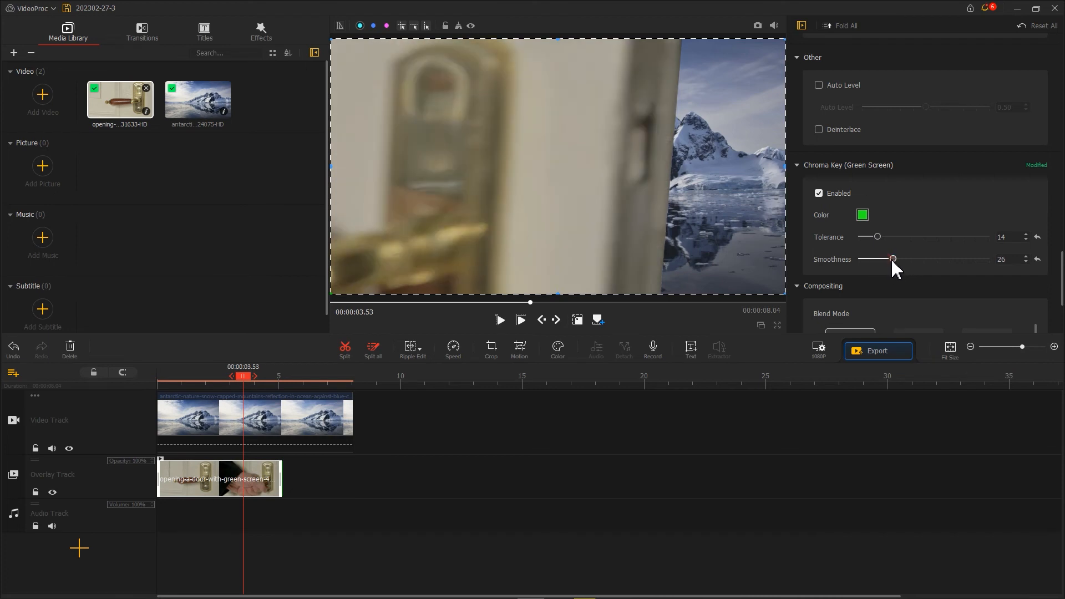
{"action": "left_click_drag", "start_coordinate": [893, 258], "coordinate": [888, 258]}
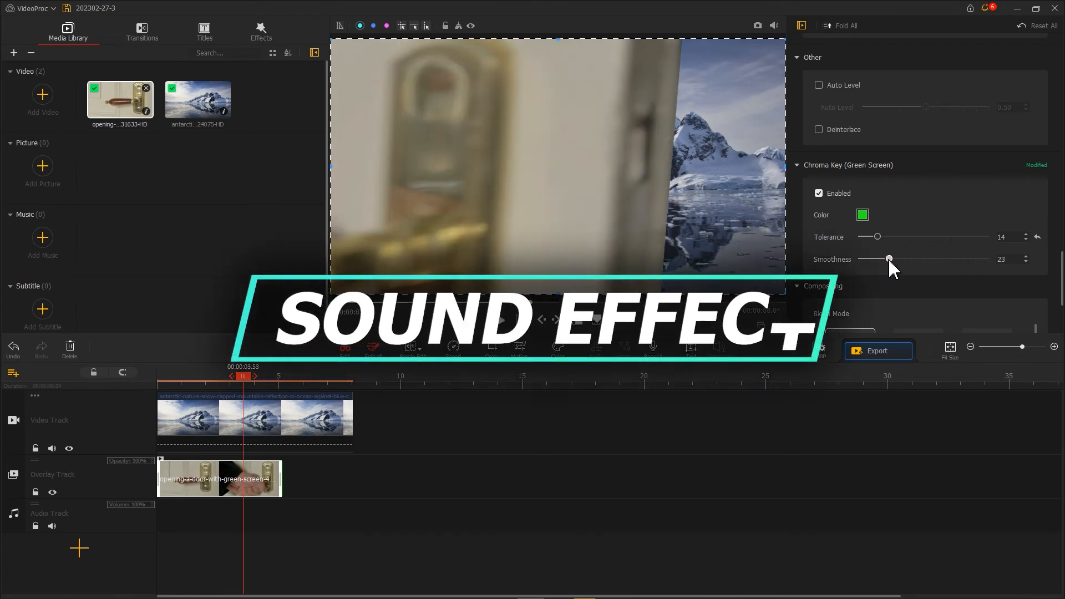